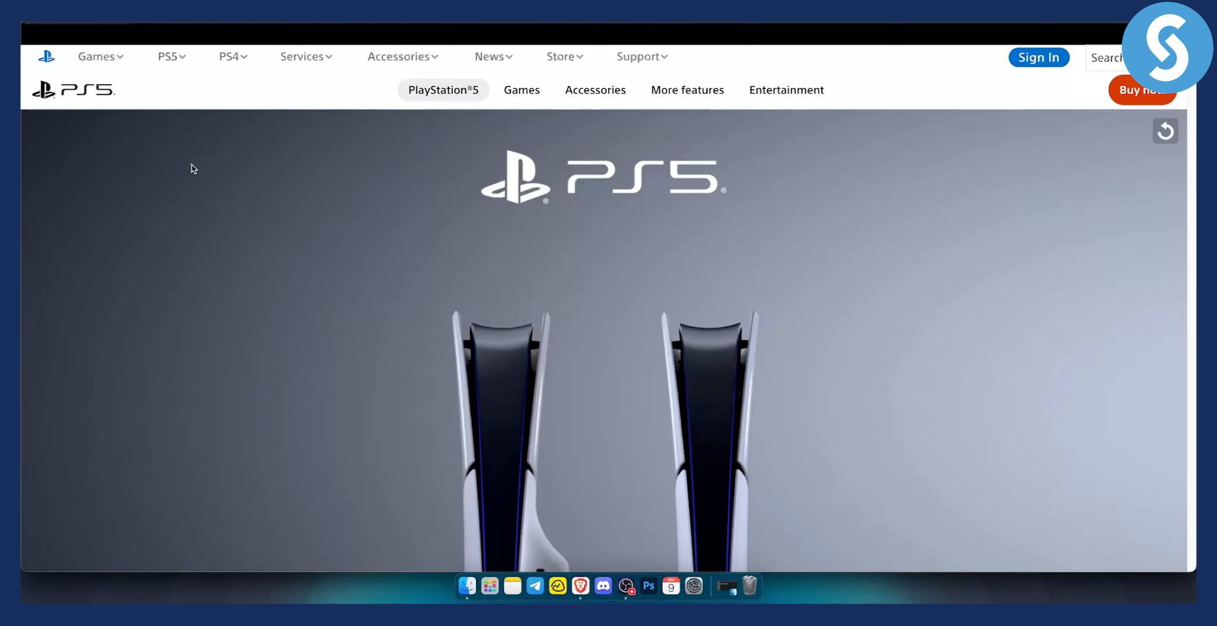
{"action": "mouse_move", "coordinate": [417, 171]}
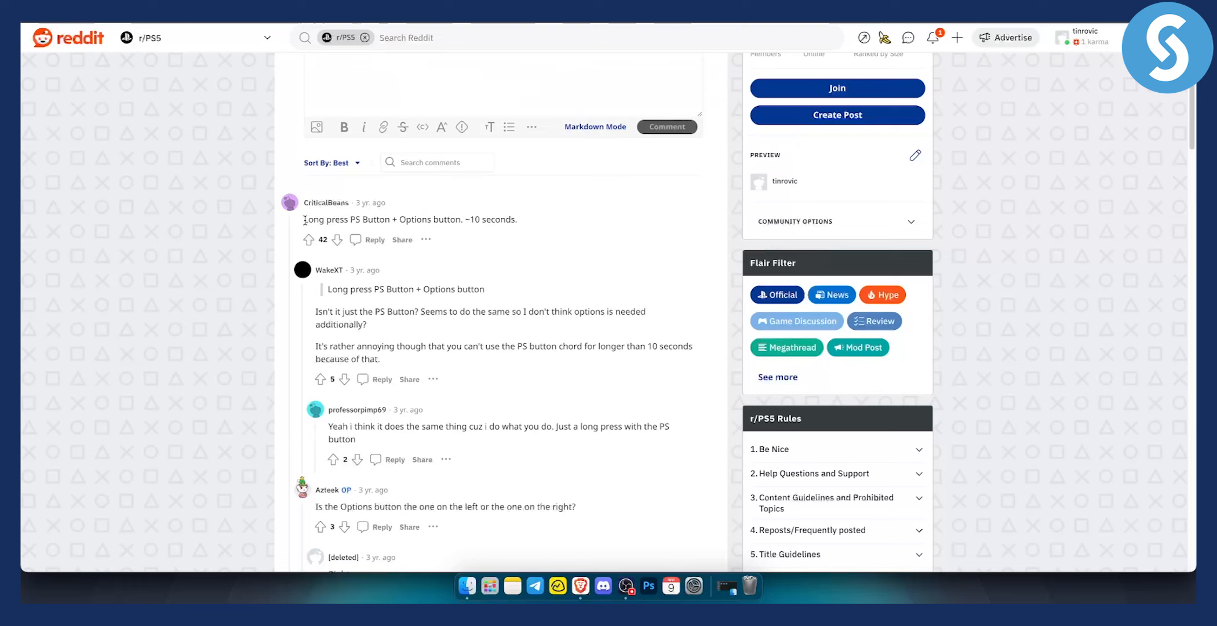
Highlight the top comment's fix 'Long press PS Button + Options button. ~10 seconds.'.
{"action": "left_click_drag", "start_coordinate": [303, 219], "coordinate": [394, 219]}
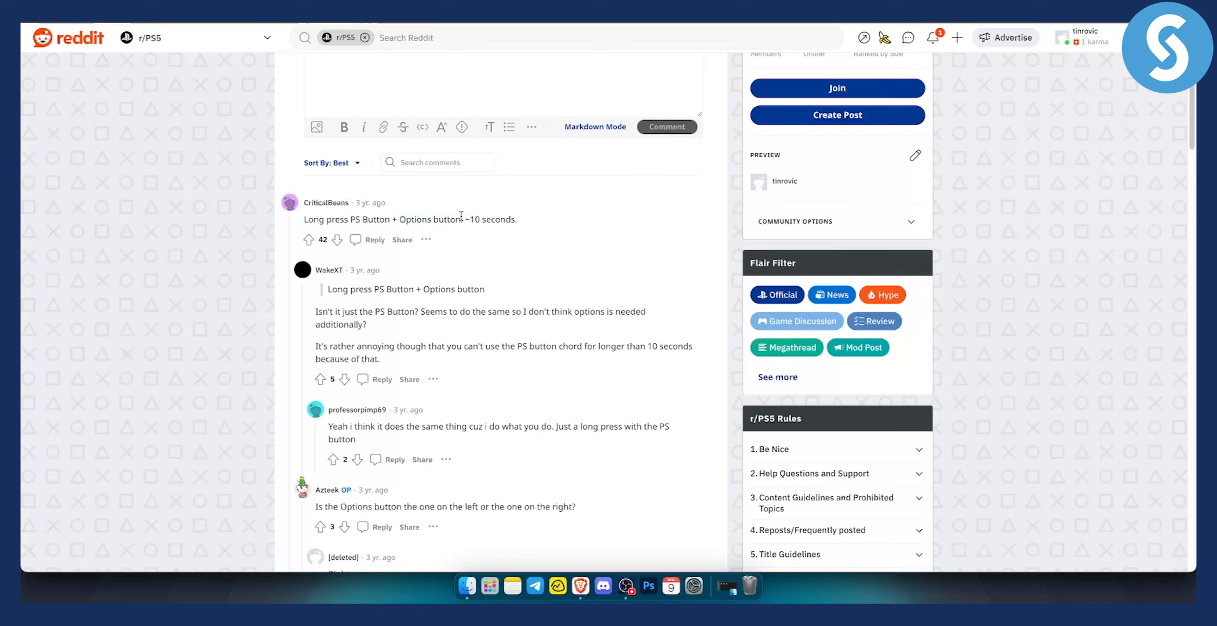
{"action": "double_click", "coordinate": [367, 218]}
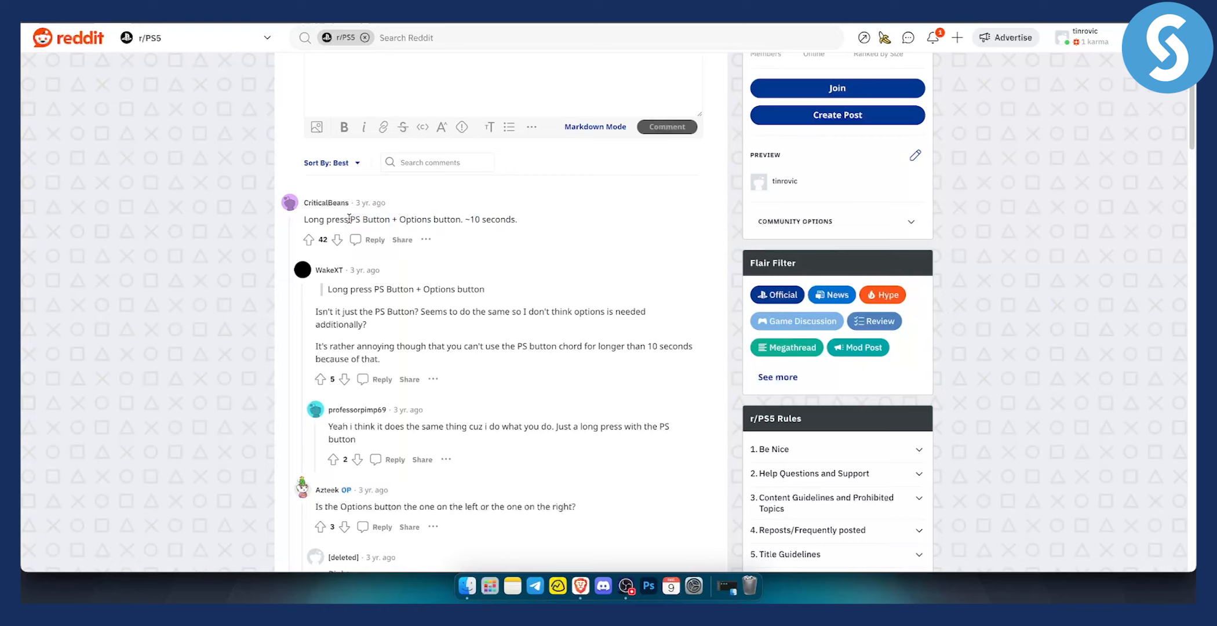
{"action": "double_click", "coordinate": [366, 219]}
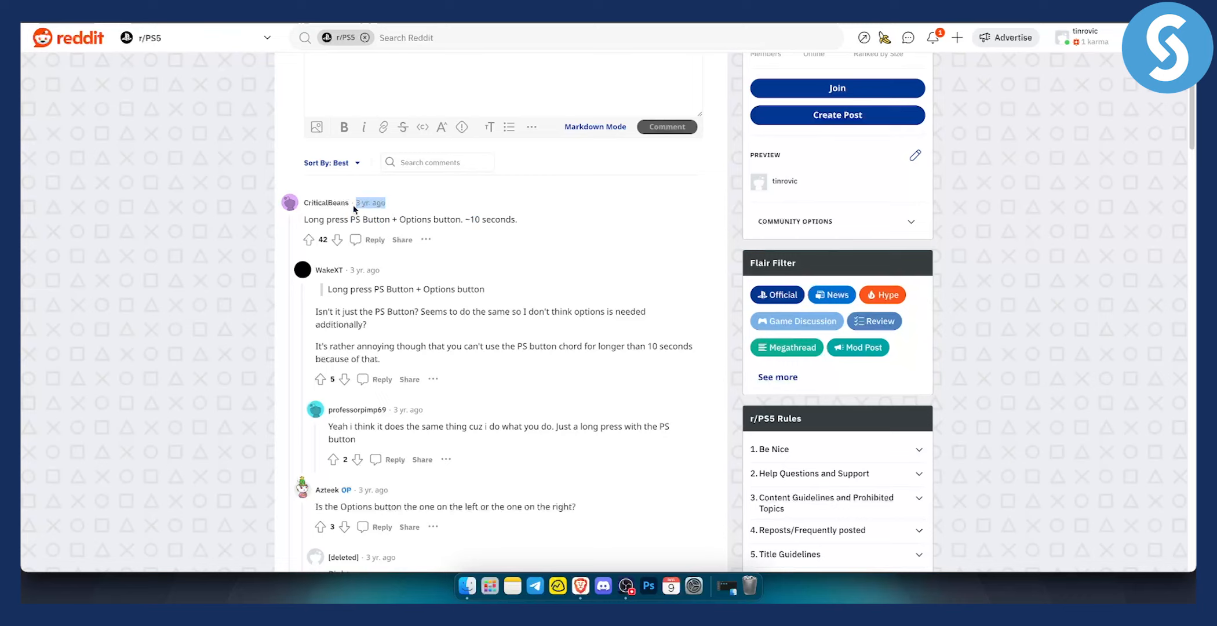
{"action": "mouse_move", "coordinate": [368, 254]}
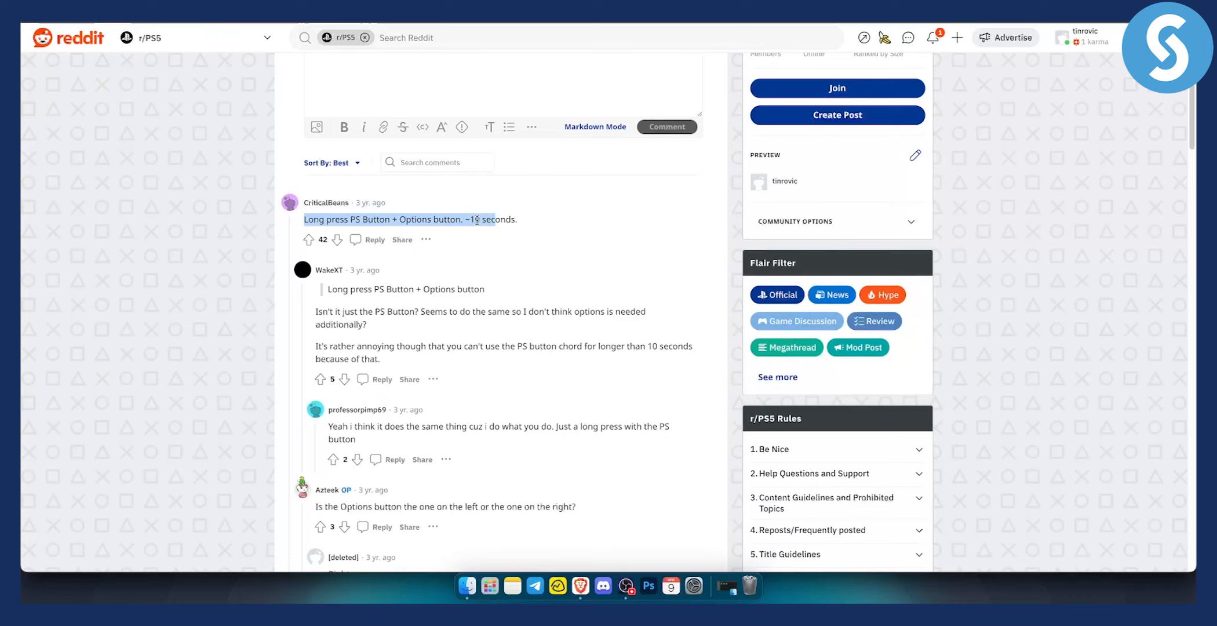
{"action": "left_click_drag", "start_coordinate": [517, 219], "coordinate": [394, 219]}
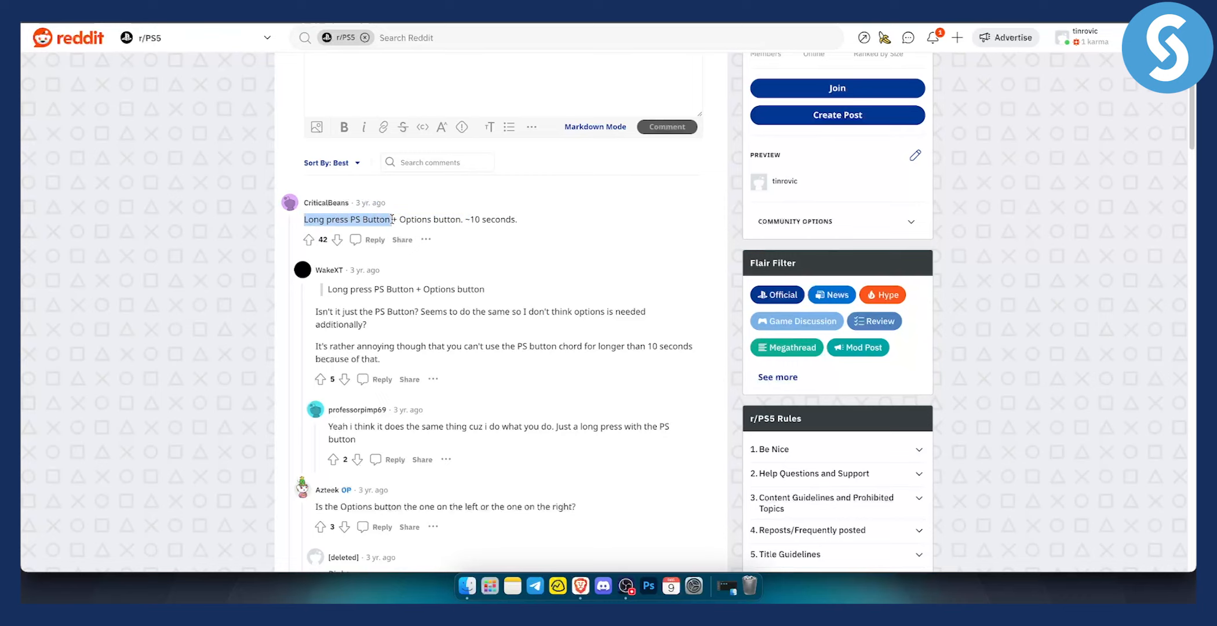